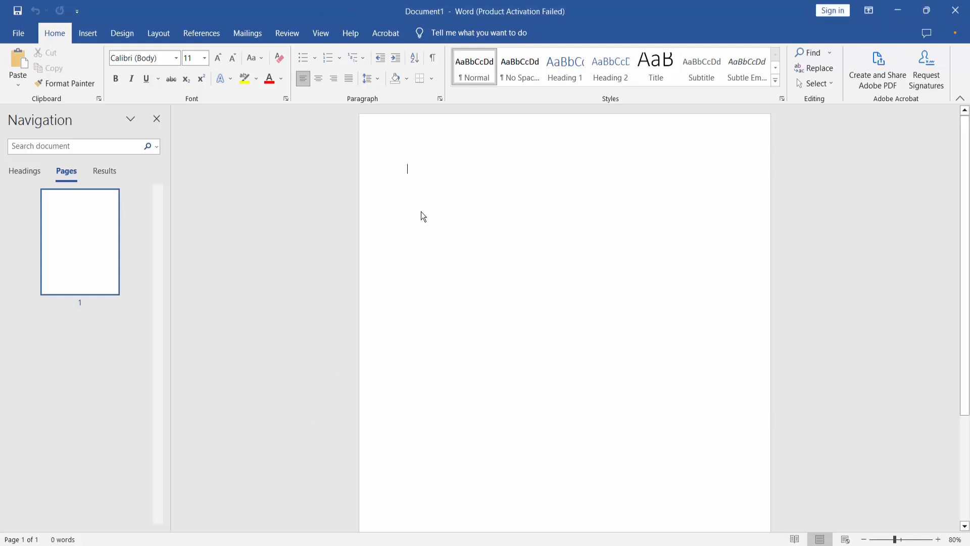
mouse_move(145, 85)
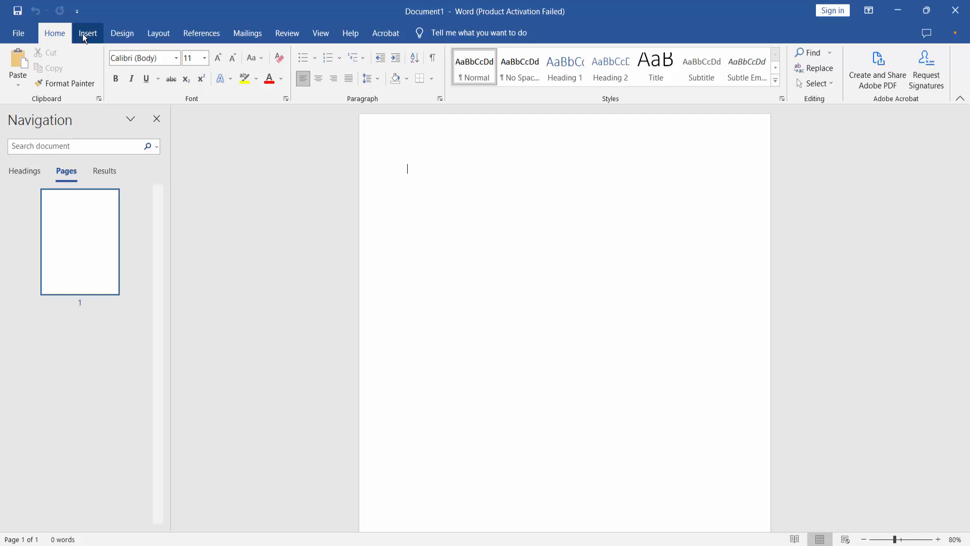
Show the ribbon's Insert tools on the blank one-page document
click(88, 33)
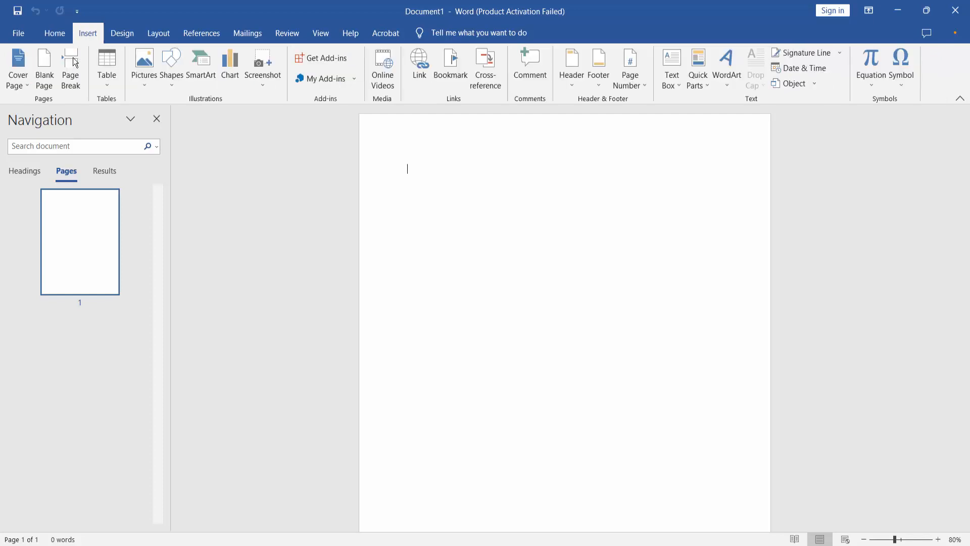
Insert an empty 3-column, 4-row table and drag it taller
click(106, 66)
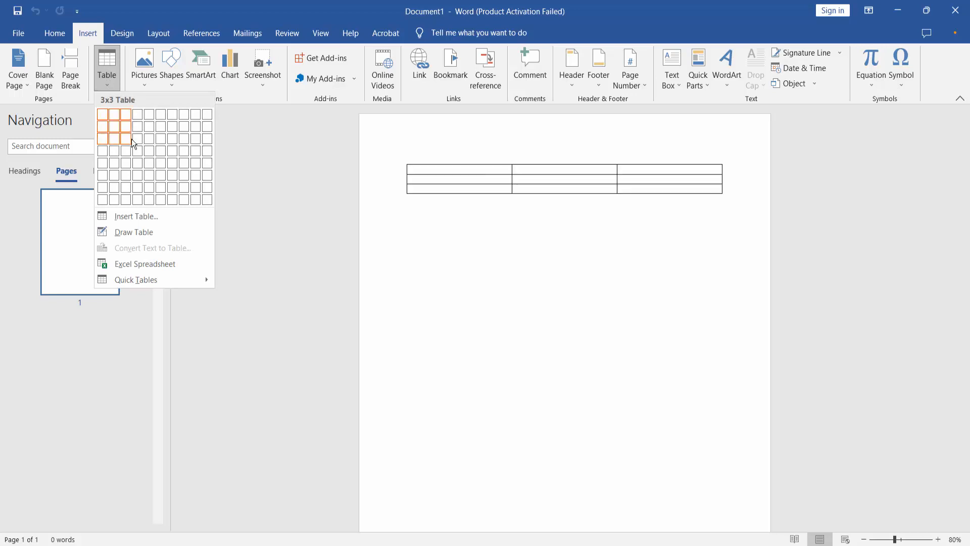
click(126, 137)
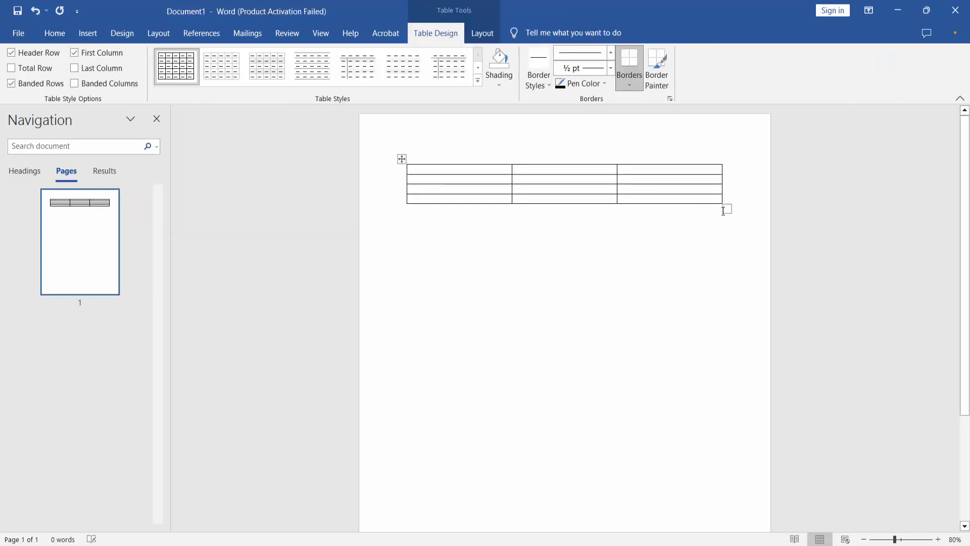
drag(725, 210, 726, 266)
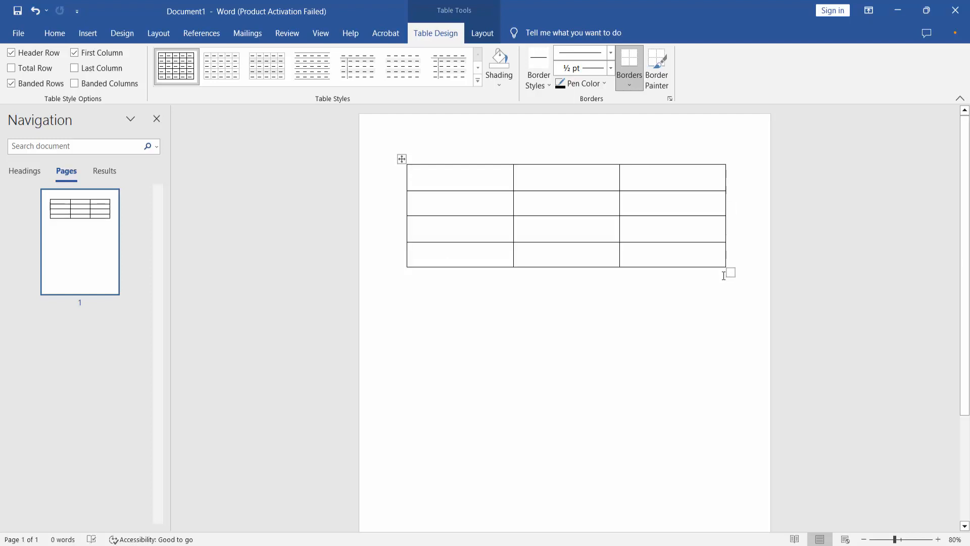
mouse_move(496, 213)
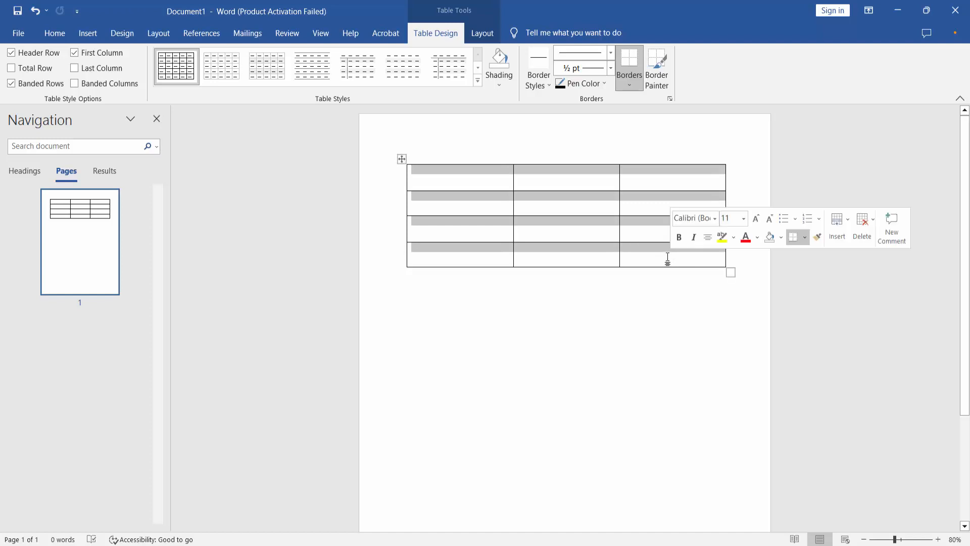
Bring up Table Properties for the selected 3×4 table via its context menu
right_click(668, 258)
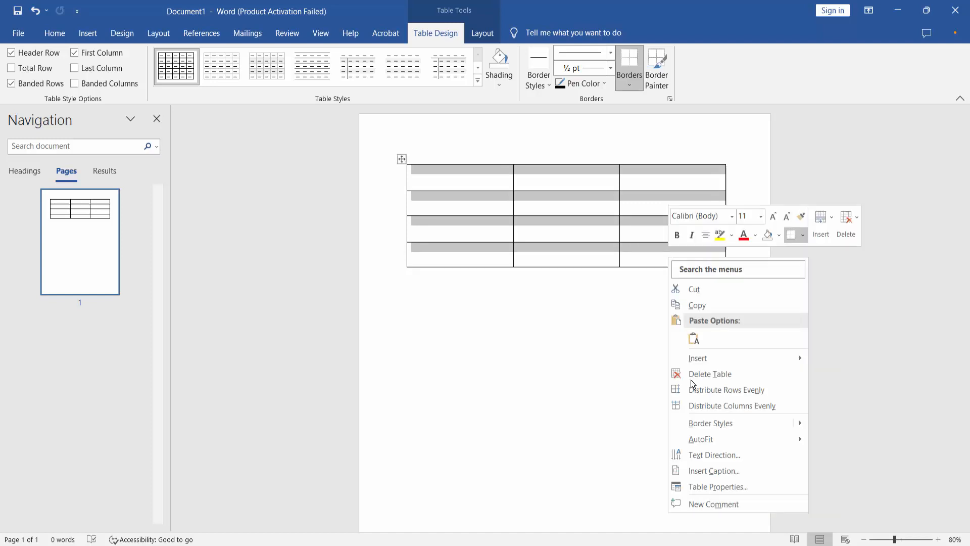
click(718, 487)
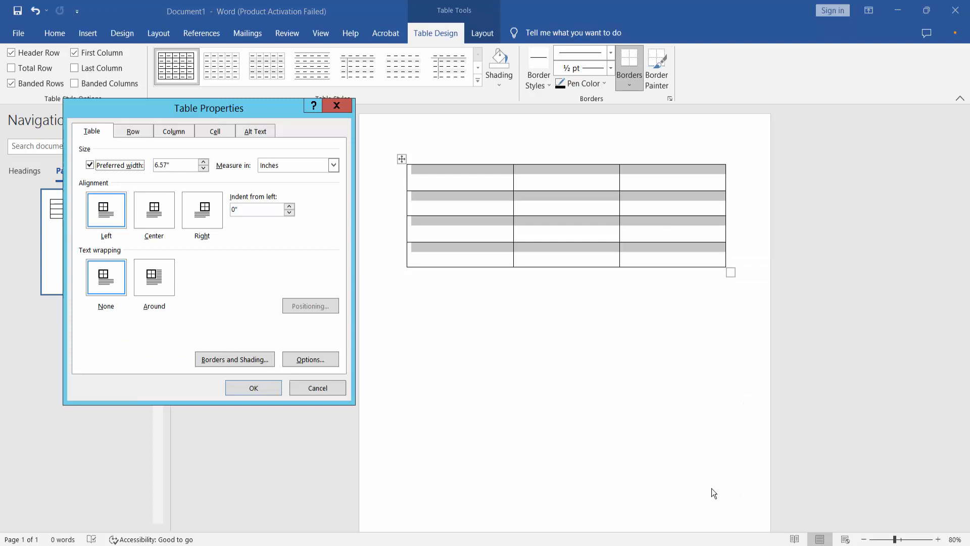
mouse_move(147, 367)
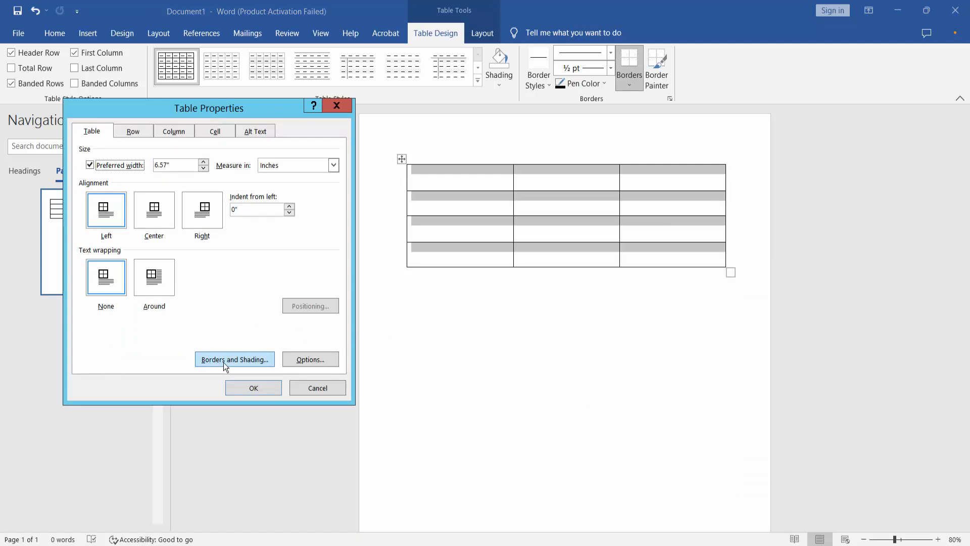
Apply green 3 pt borders to all cells through Borders and Shading and confirm
click(234, 359)
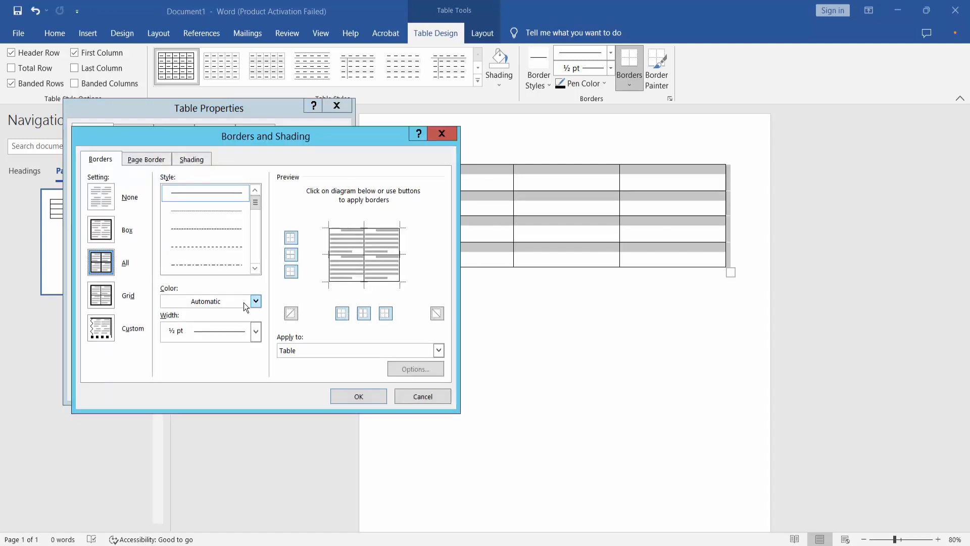
click(255, 301)
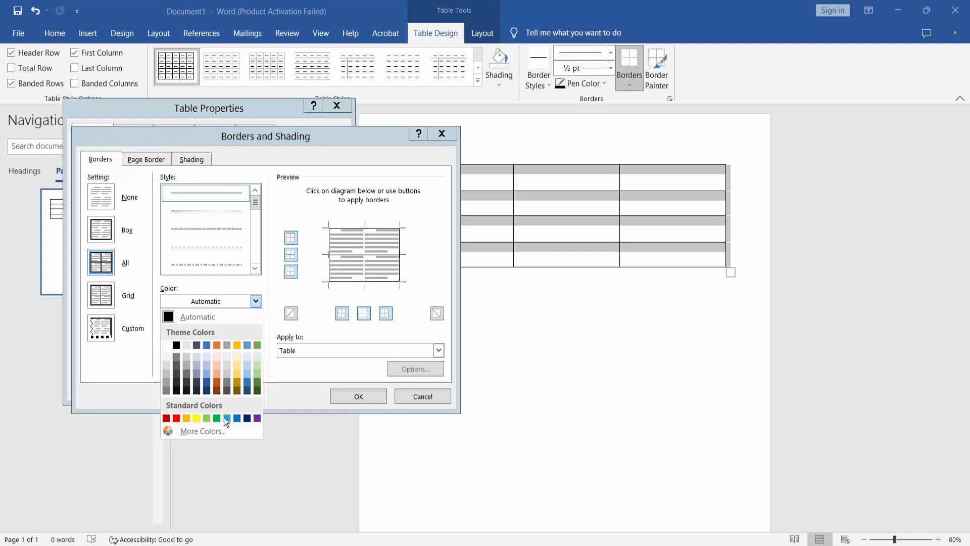
click(226, 418)
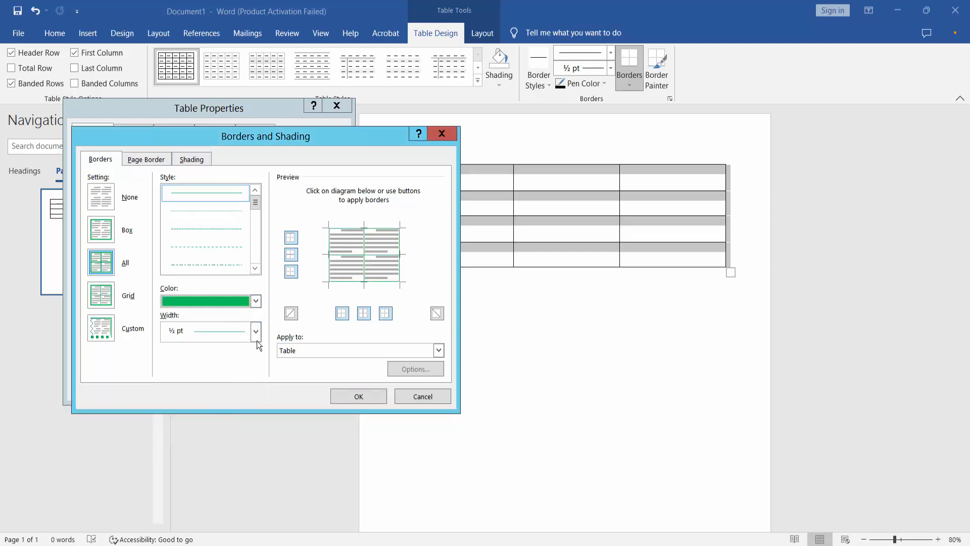
click(255, 332)
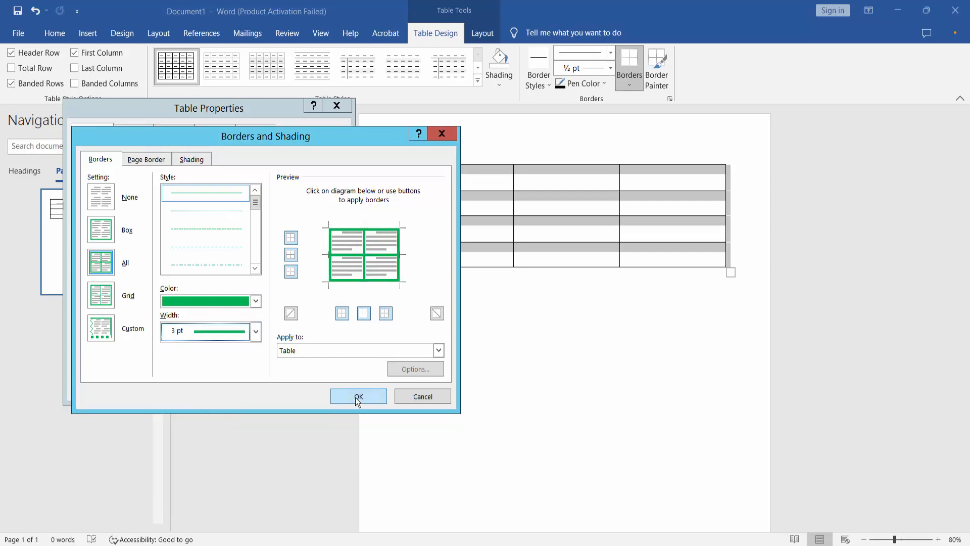
click(359, 396)
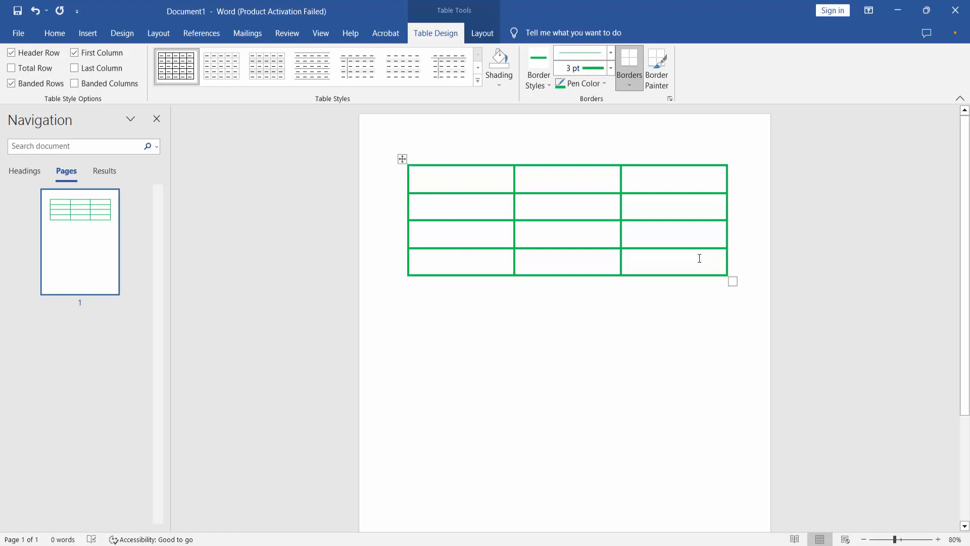
mouse_move(581, 390)
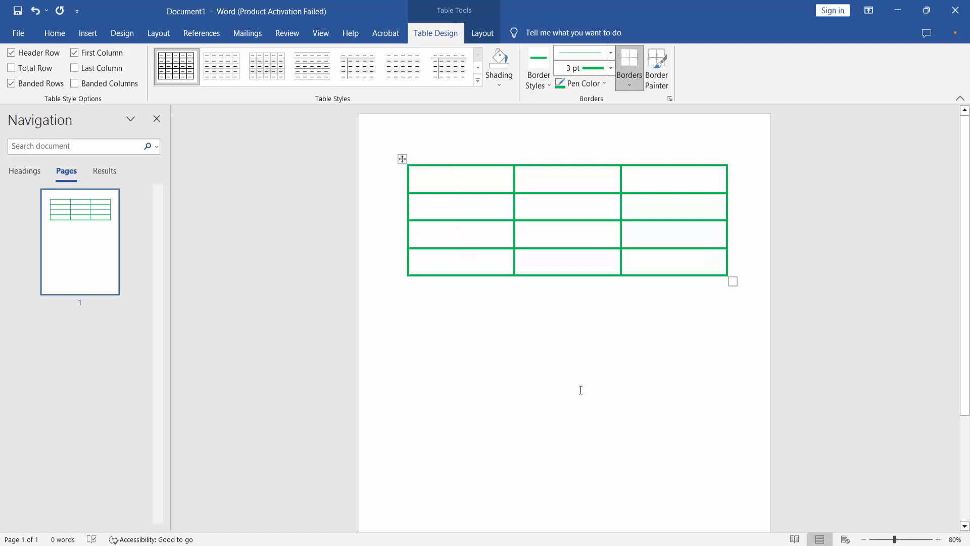